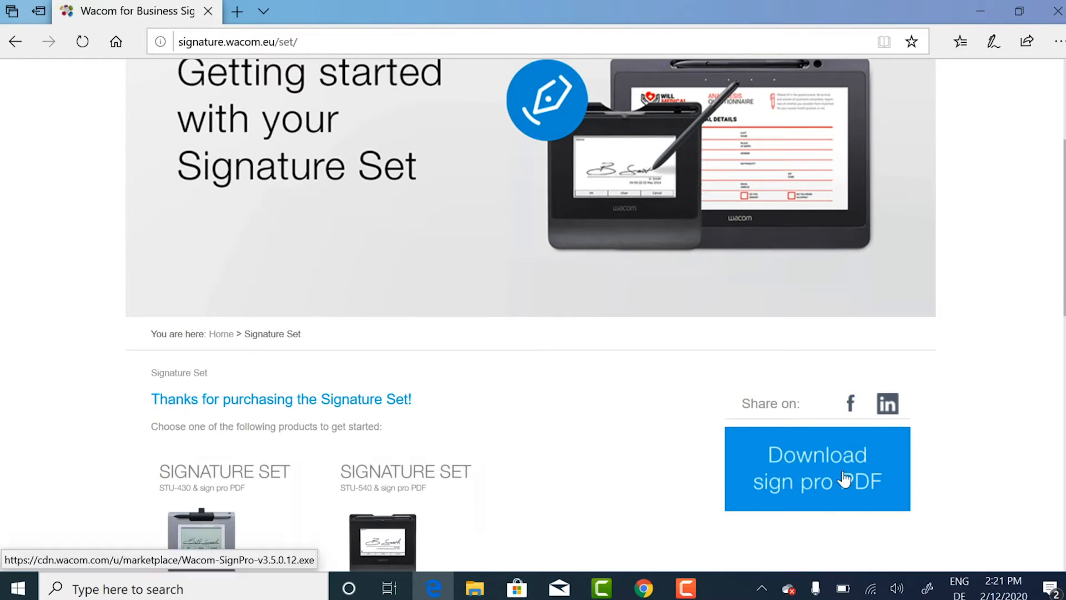
# Download the sign pro PDF installer (v3.5.0.12) into the Downloads folder.
pyautogui.click(816, 468)
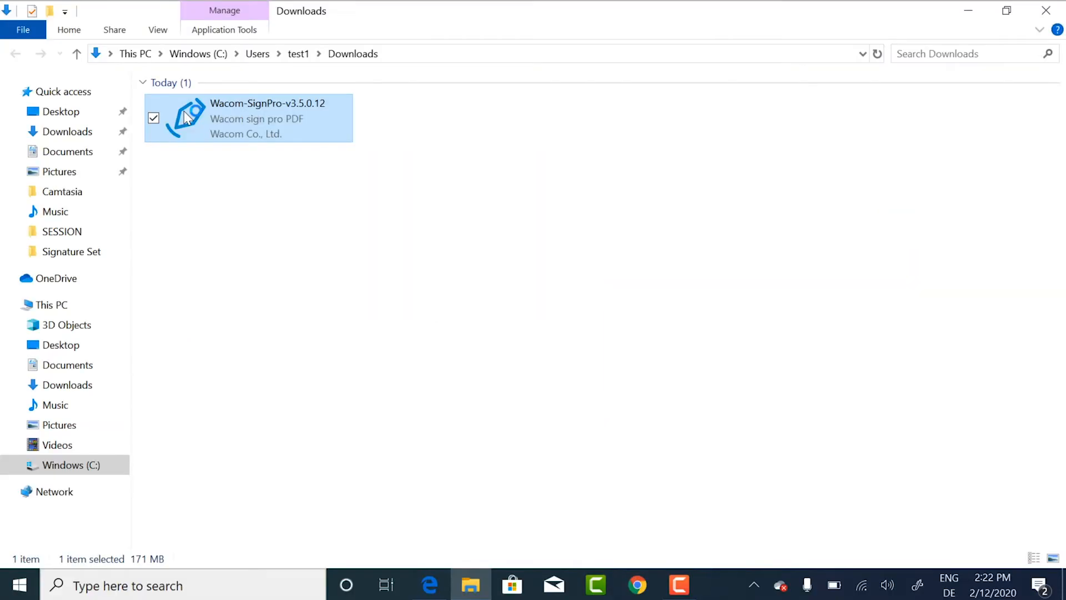
# Run the Wacom-SignPro-v3.5.0.12 installer from Downloads and continue past the welcome step.
pyautogui.doubleClick(248, 118)
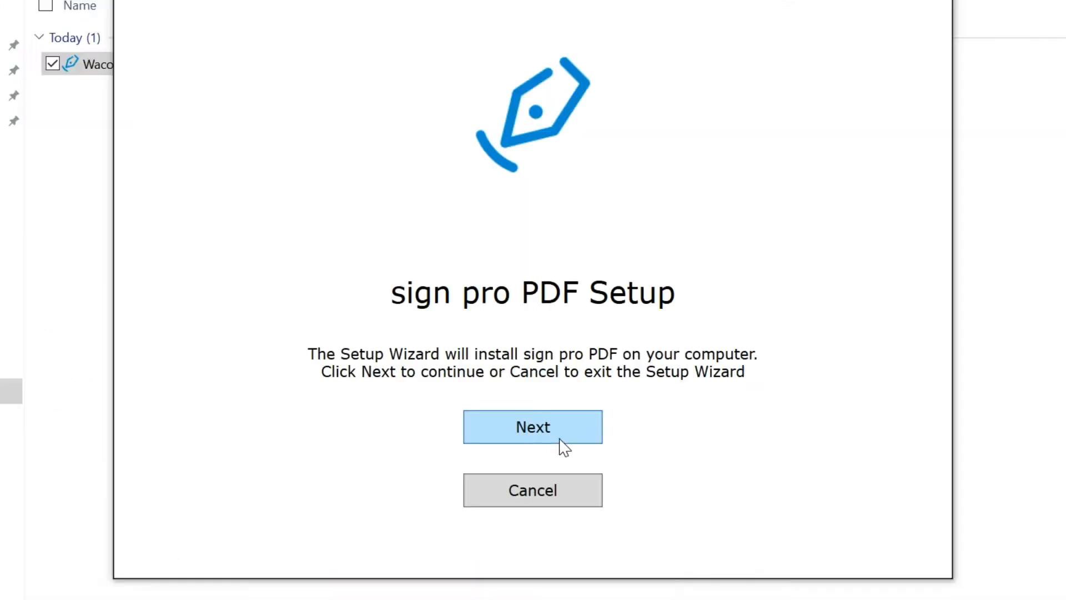
pyautogui.moveTo(604, 435)
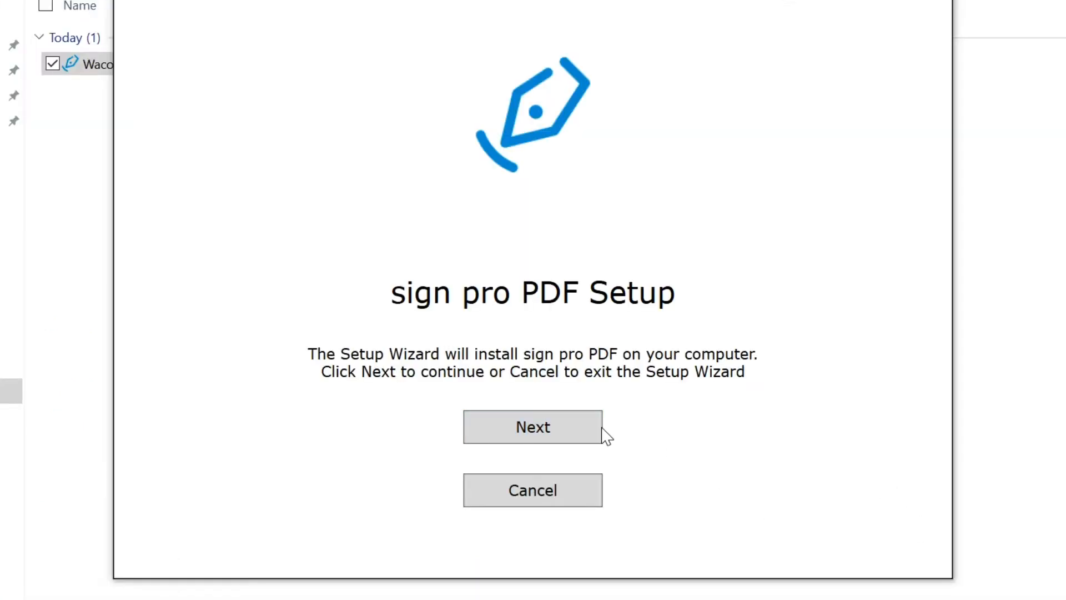
pyautogui.click(532, 426)
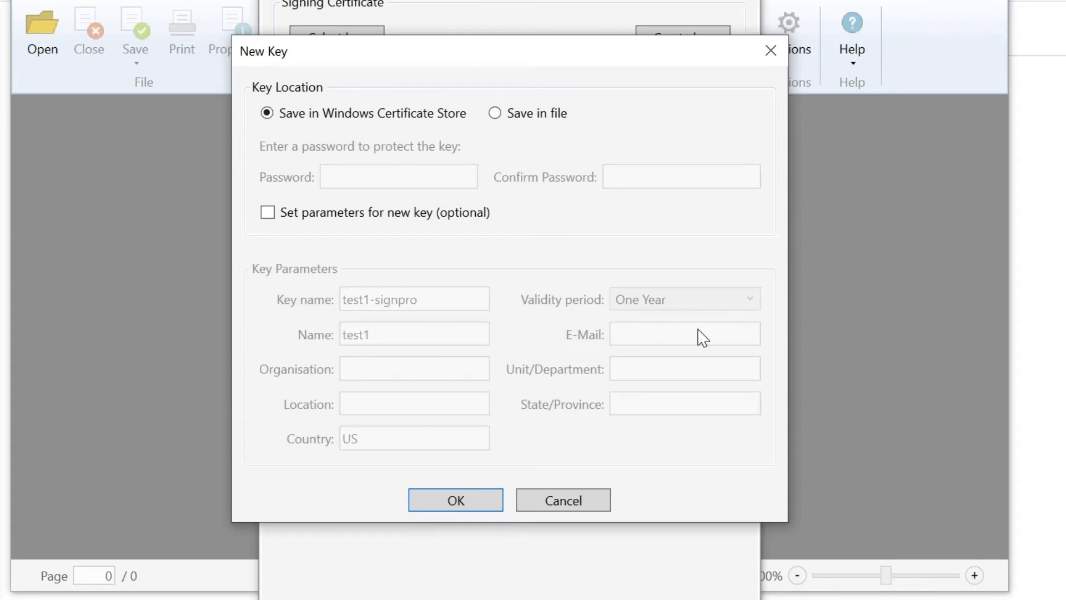
pyautogui.moveTo(483, 201)
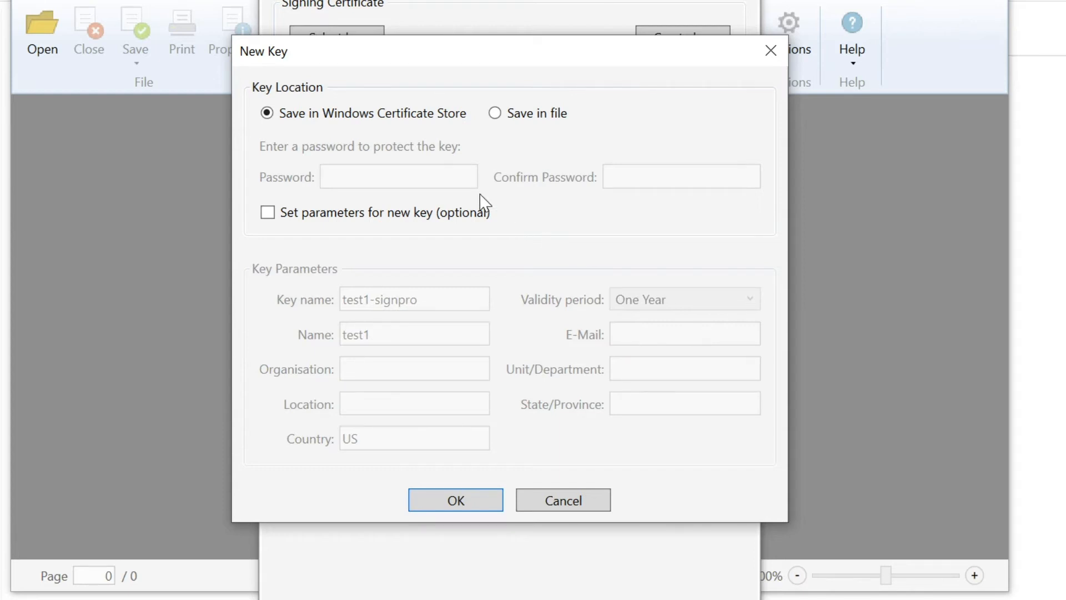
pyautogui.moveTo(264, 229)
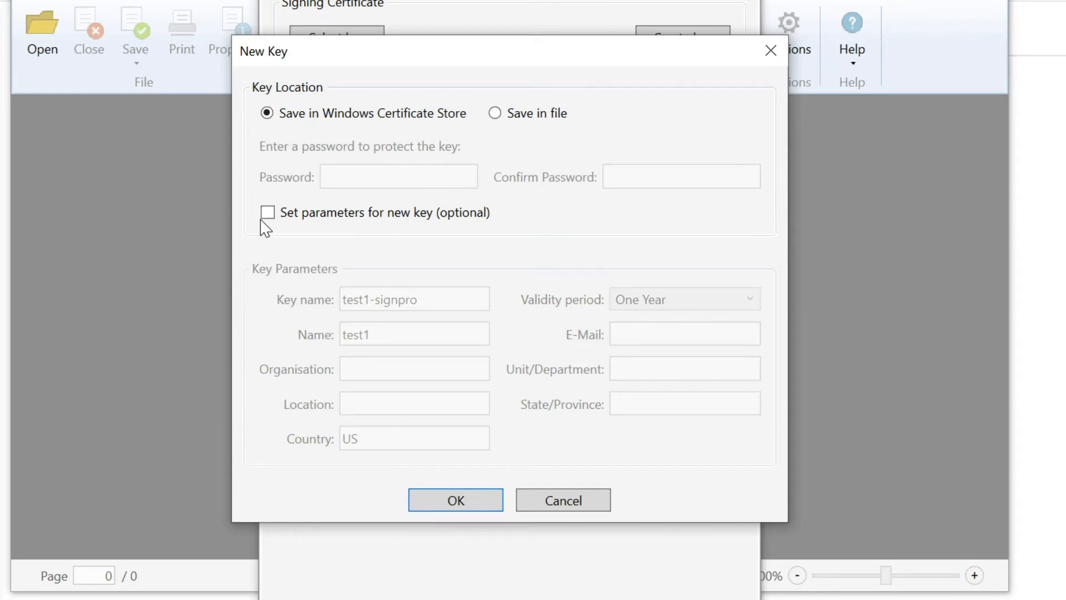
# Create a signing key named Smith with custom parameters in the Windows certificate store.
pyautogui.click(268, 212)
pyautogui.write('Sm')
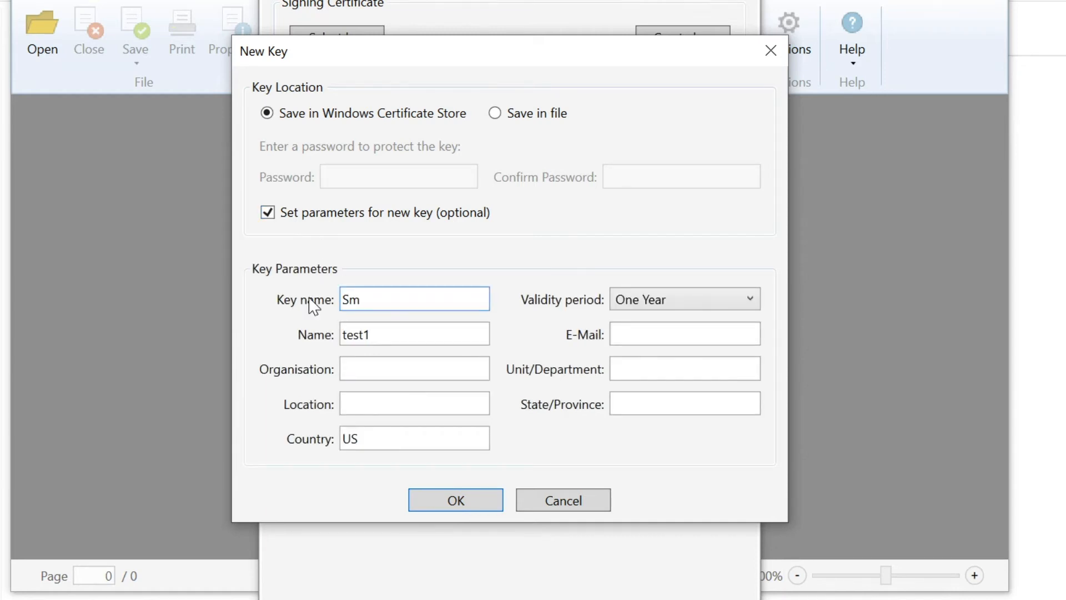
pyautogui.write('ith')
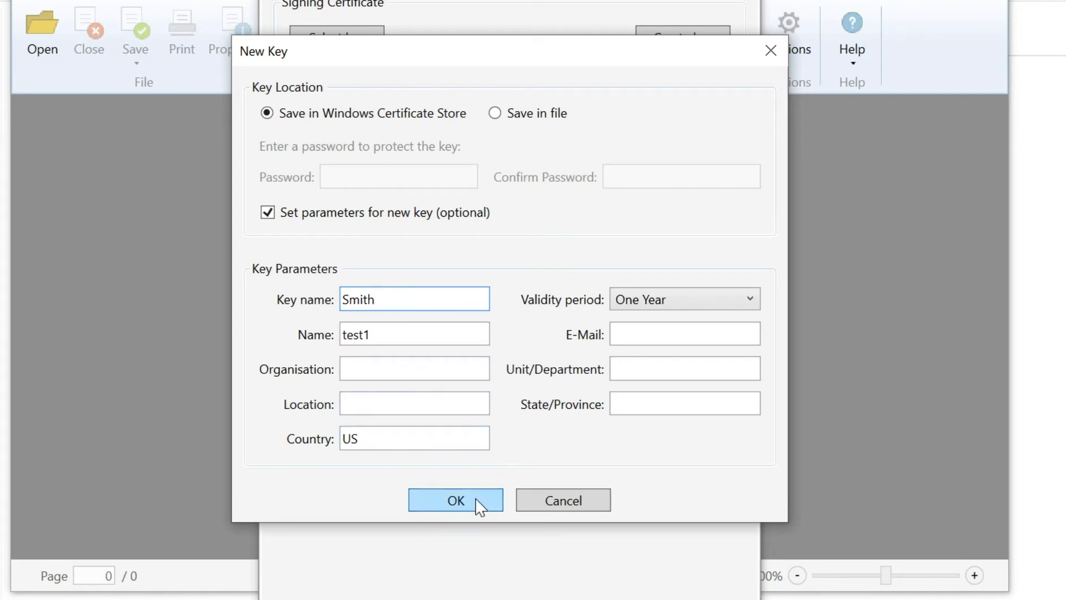
pyautogui.click(455, 501)
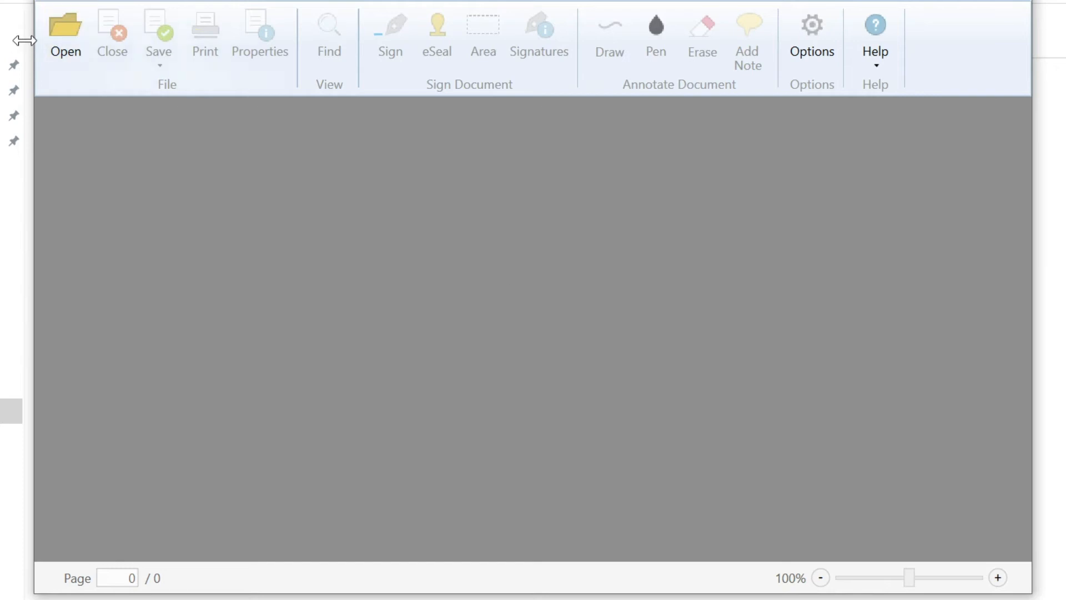
pyautogui.moveTo(66, 37)
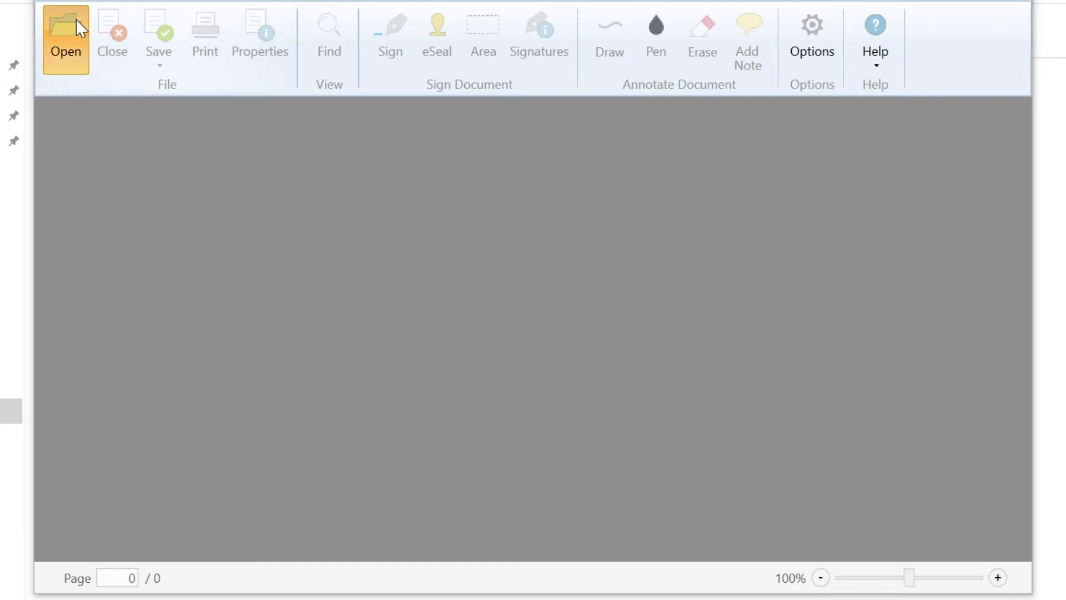
pyautogui.click(65, 40)
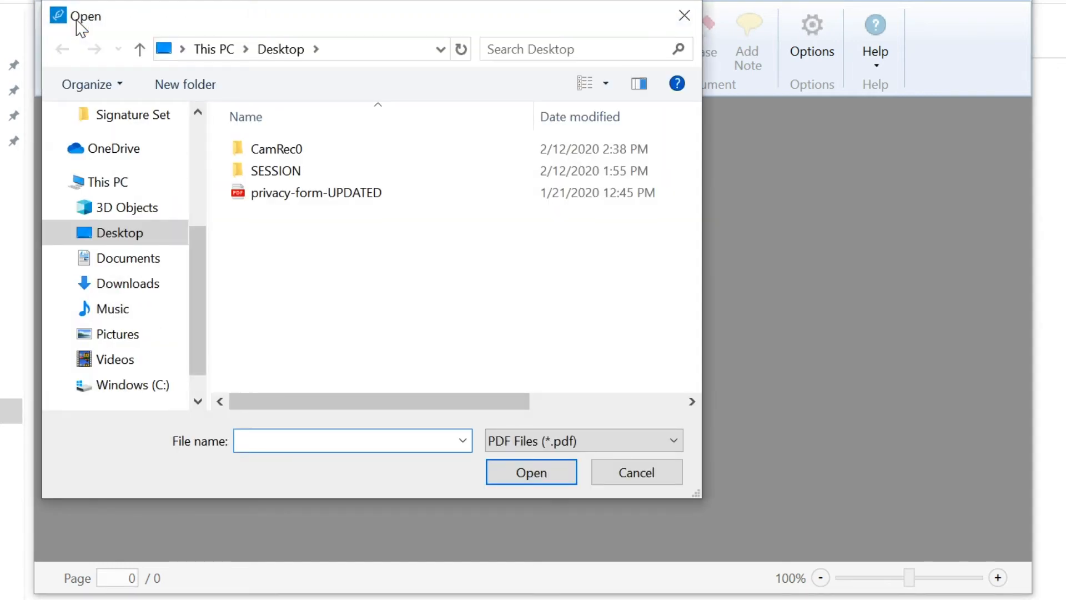
pyautogui.click(635, 472)
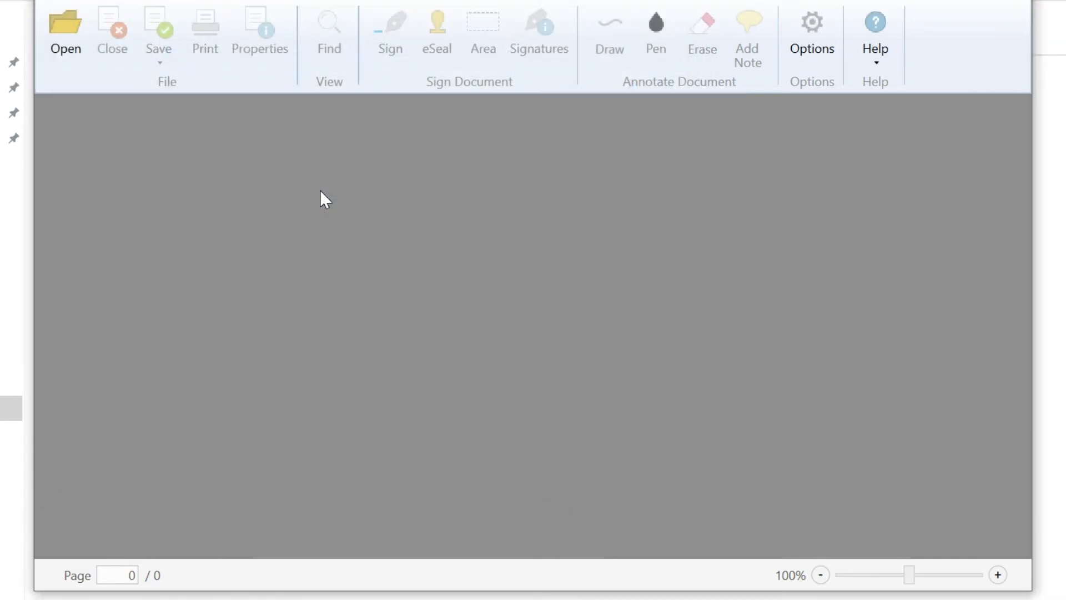
pyautogui.click(66, 31)
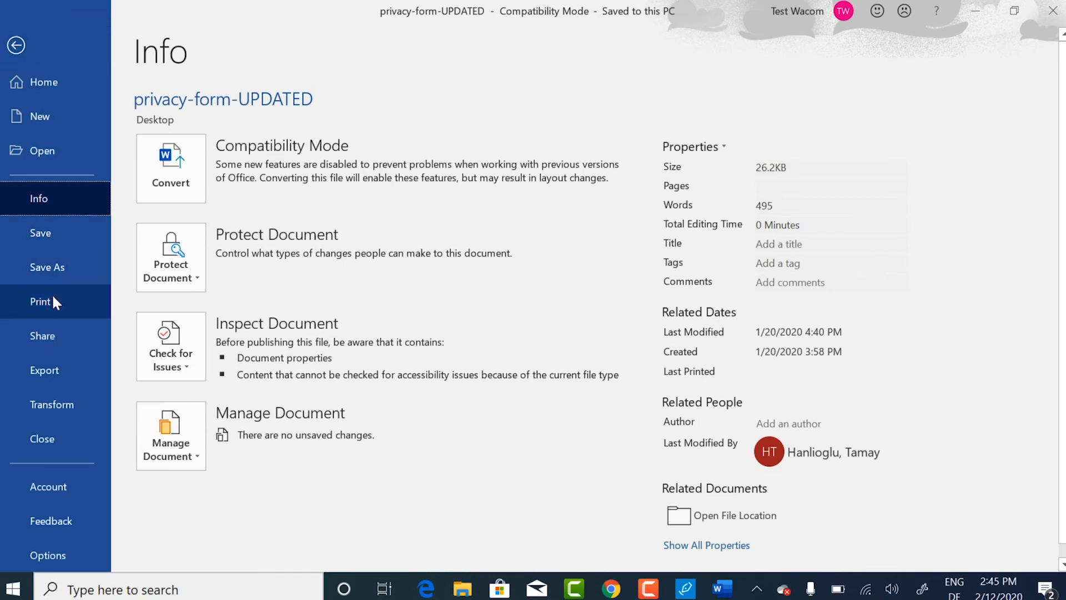
# Print the privacy form from Word to the sign pro PDF printer.
pyautogui.click(40, 301)
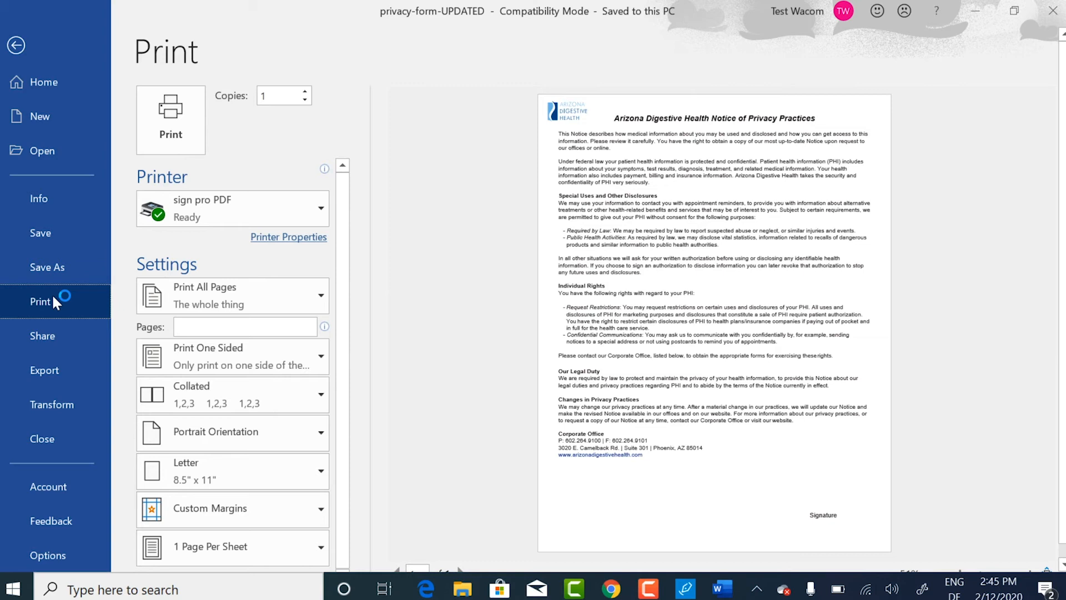
pyautogui.moveTo(201, 218)
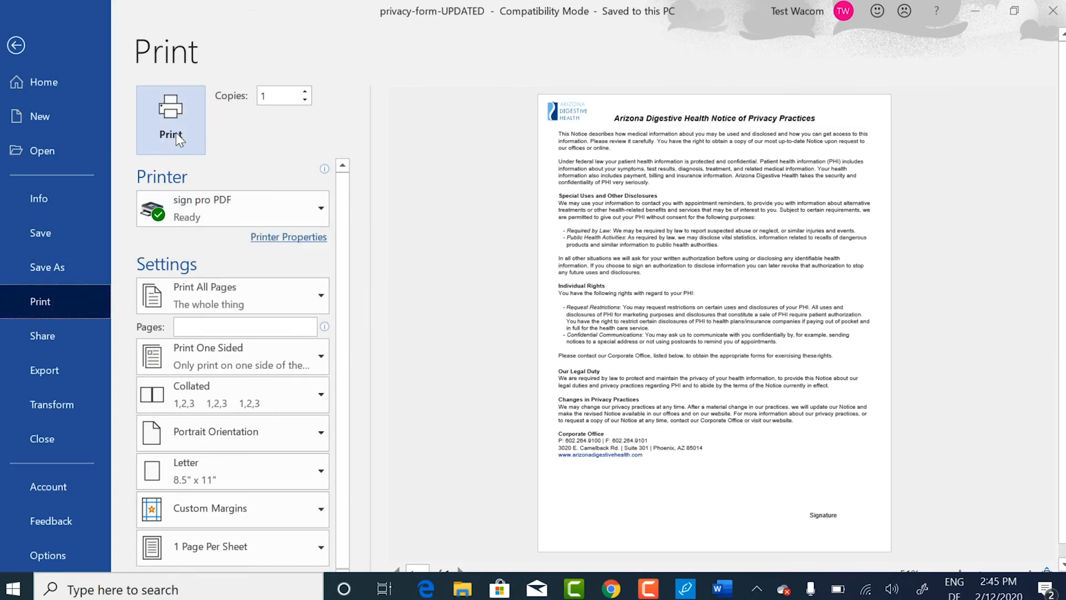
pyautogui.click(17, 45)
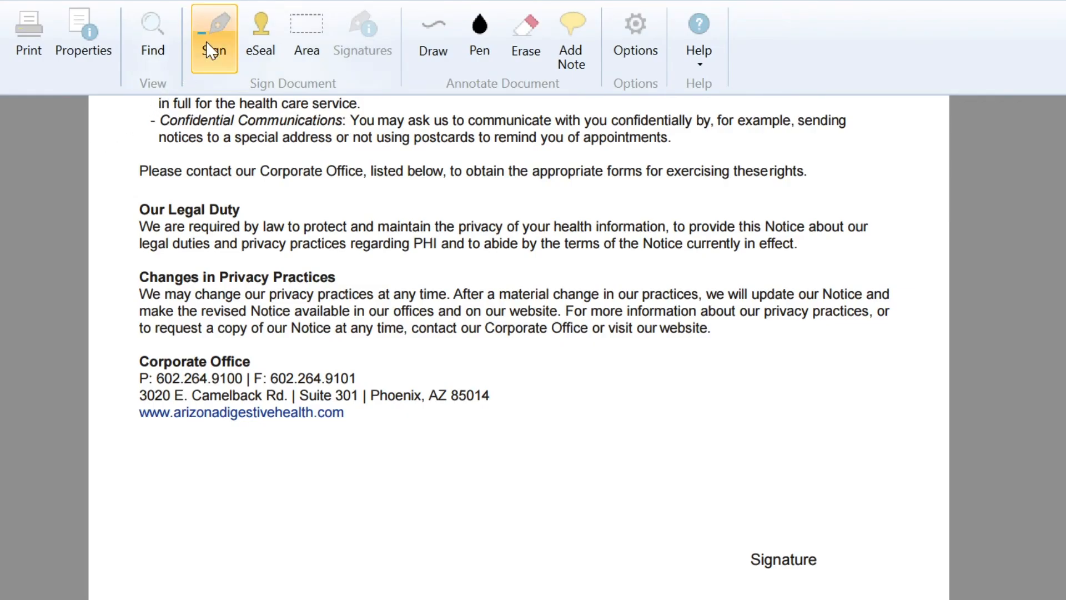
# Start signing as signatory Smith with reason Approval and confirm the signer details.
pyautogui.click(213, 38)
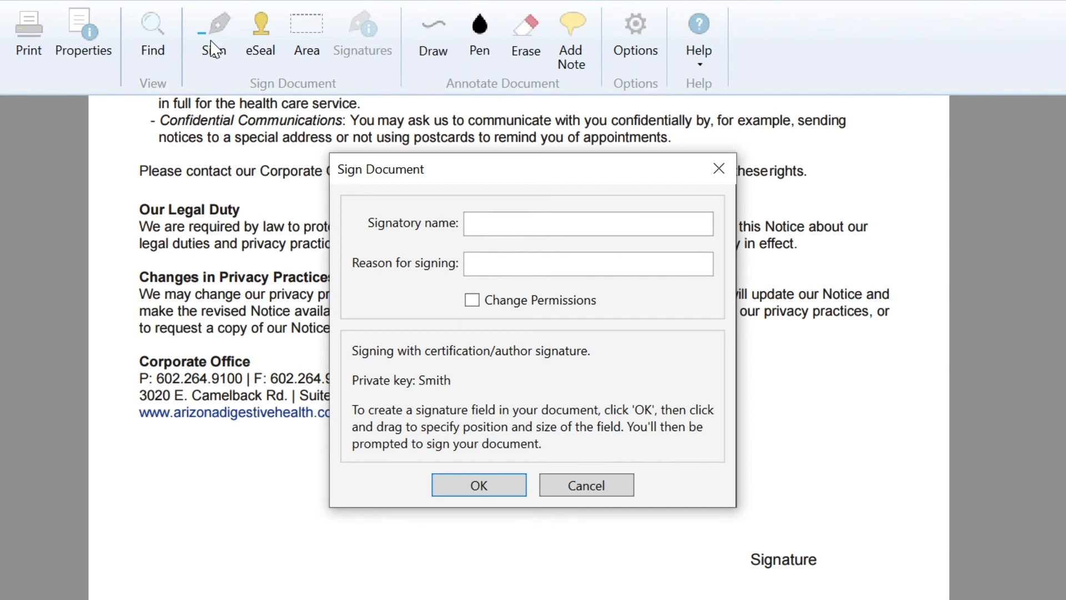
pyautogui.click(588, 223)
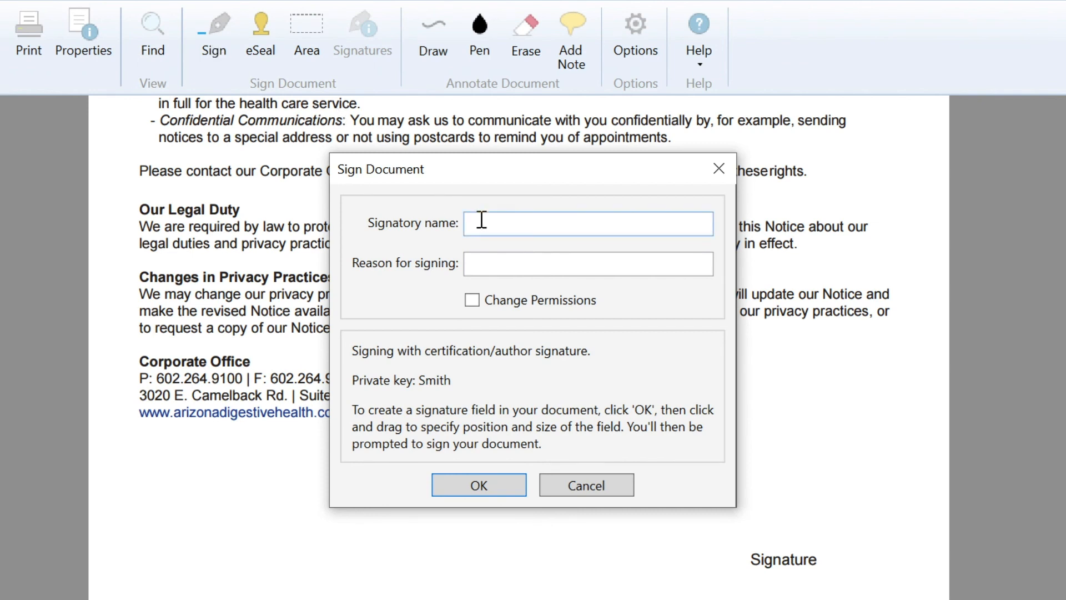
pyautogui.write('Smith')
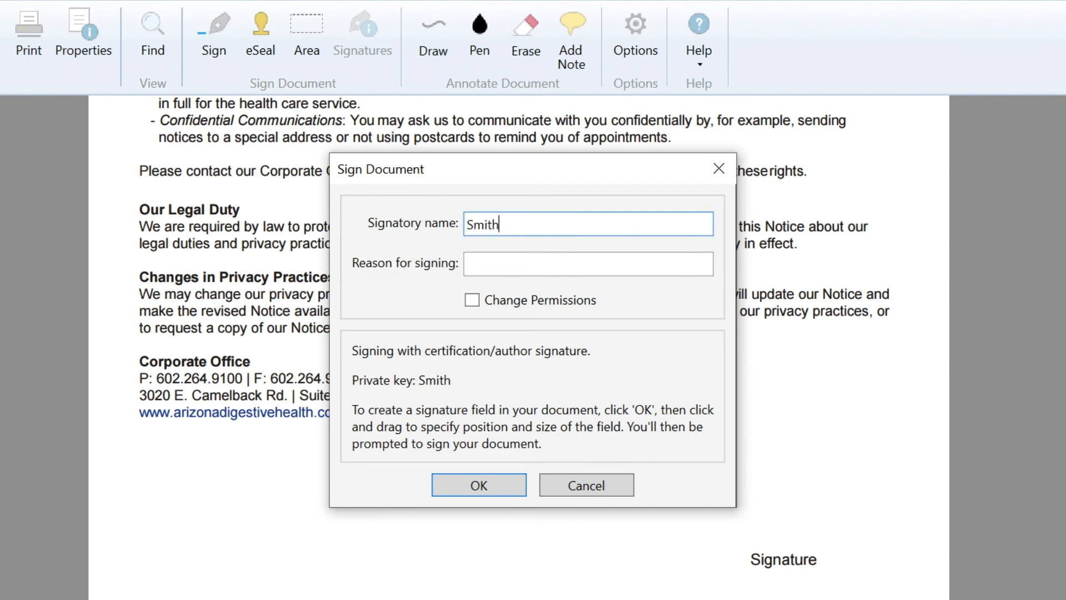
pyautogui.write('Appro')
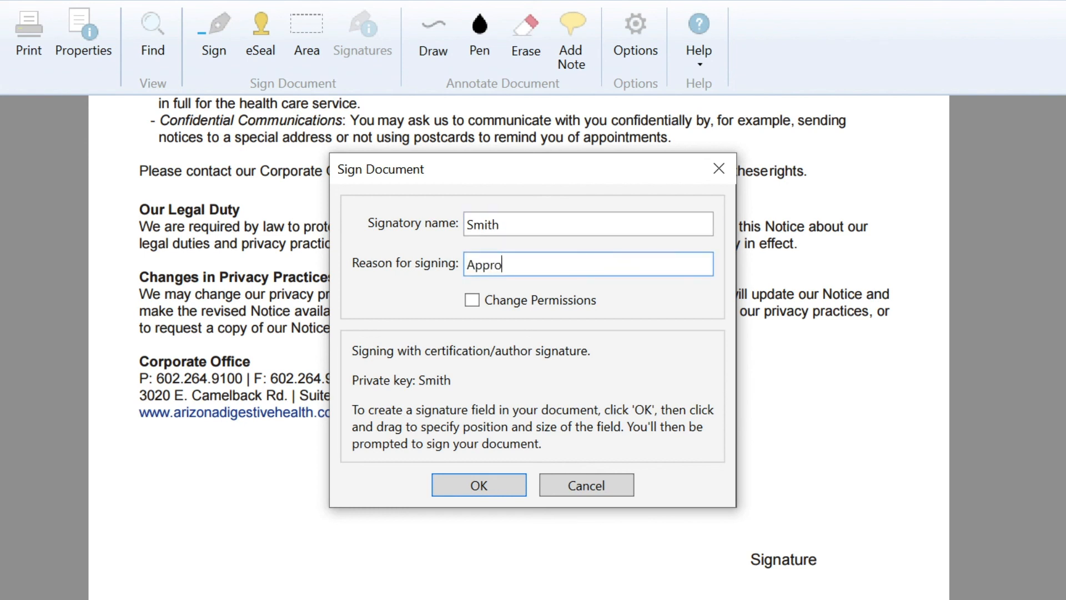
pyautogui.write('val')
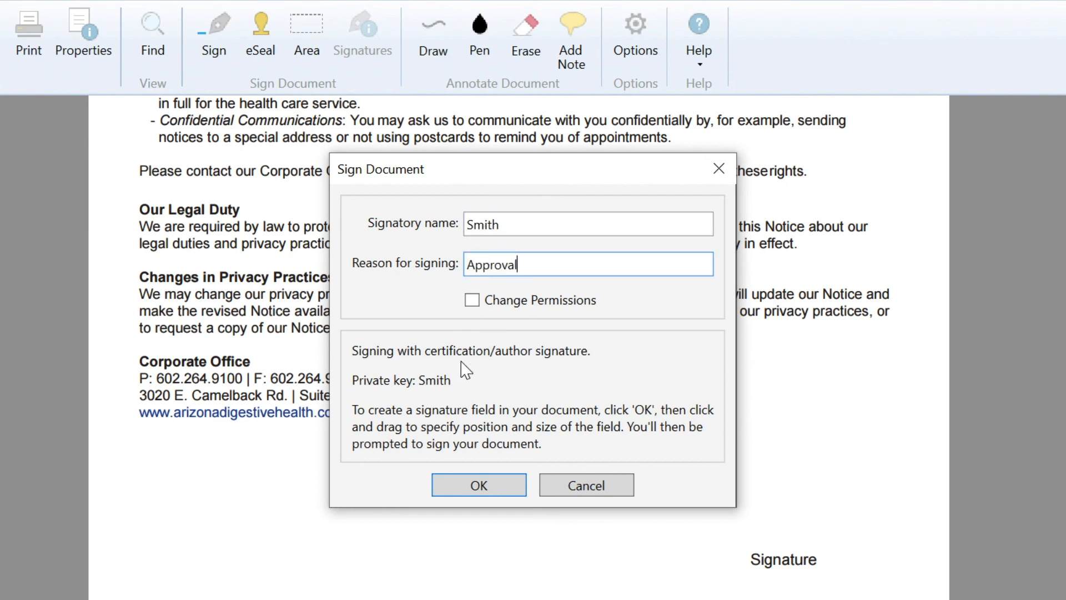
pyautogui.click(478, 485)
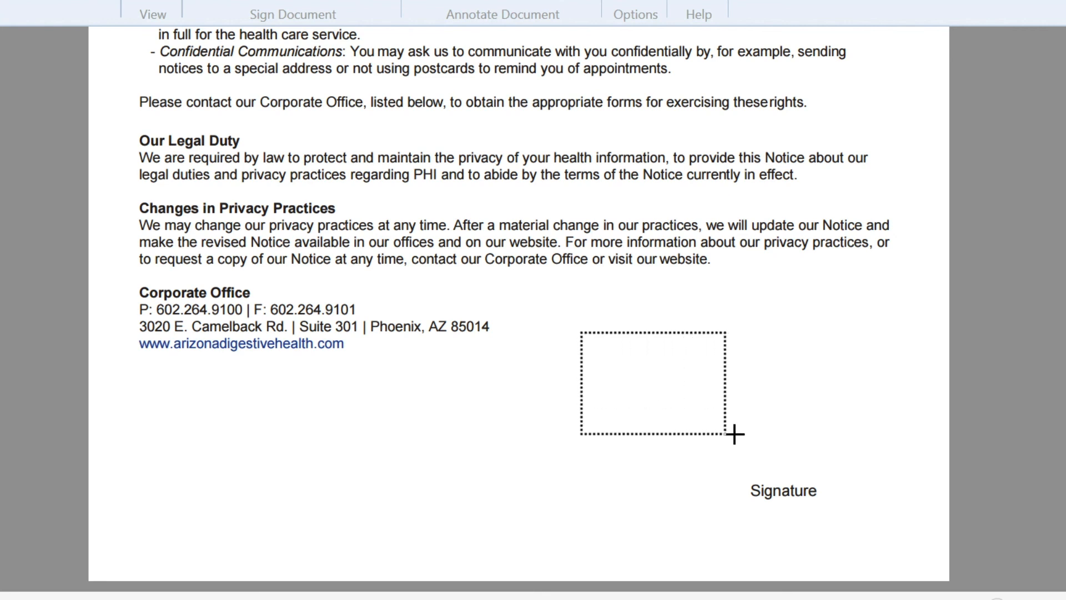
# Draw the signature field above the Signature label to begin signature capture.
pyautogui.click(653, 384)
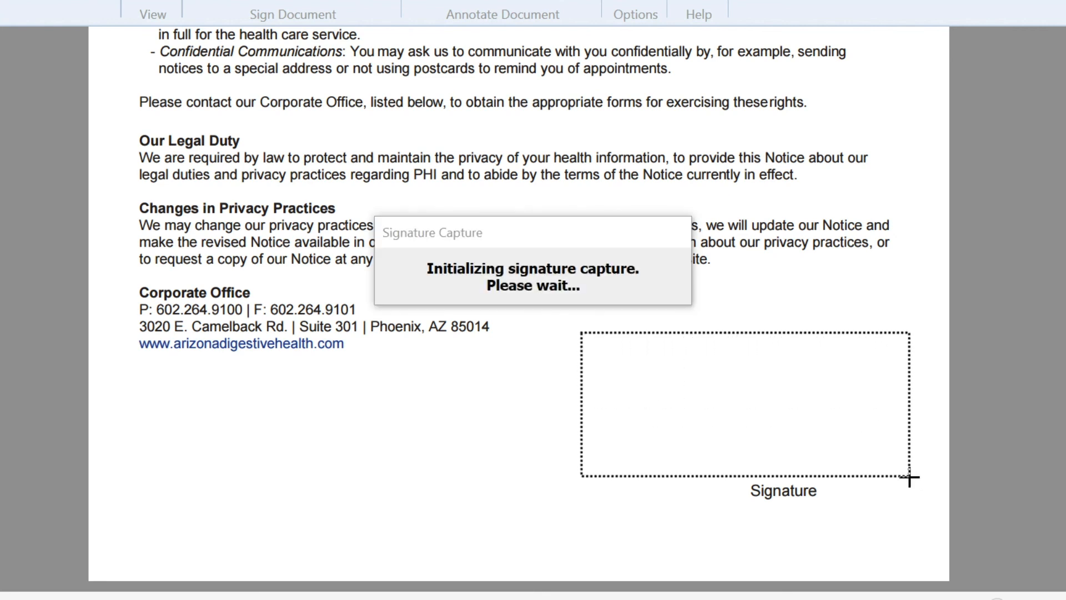